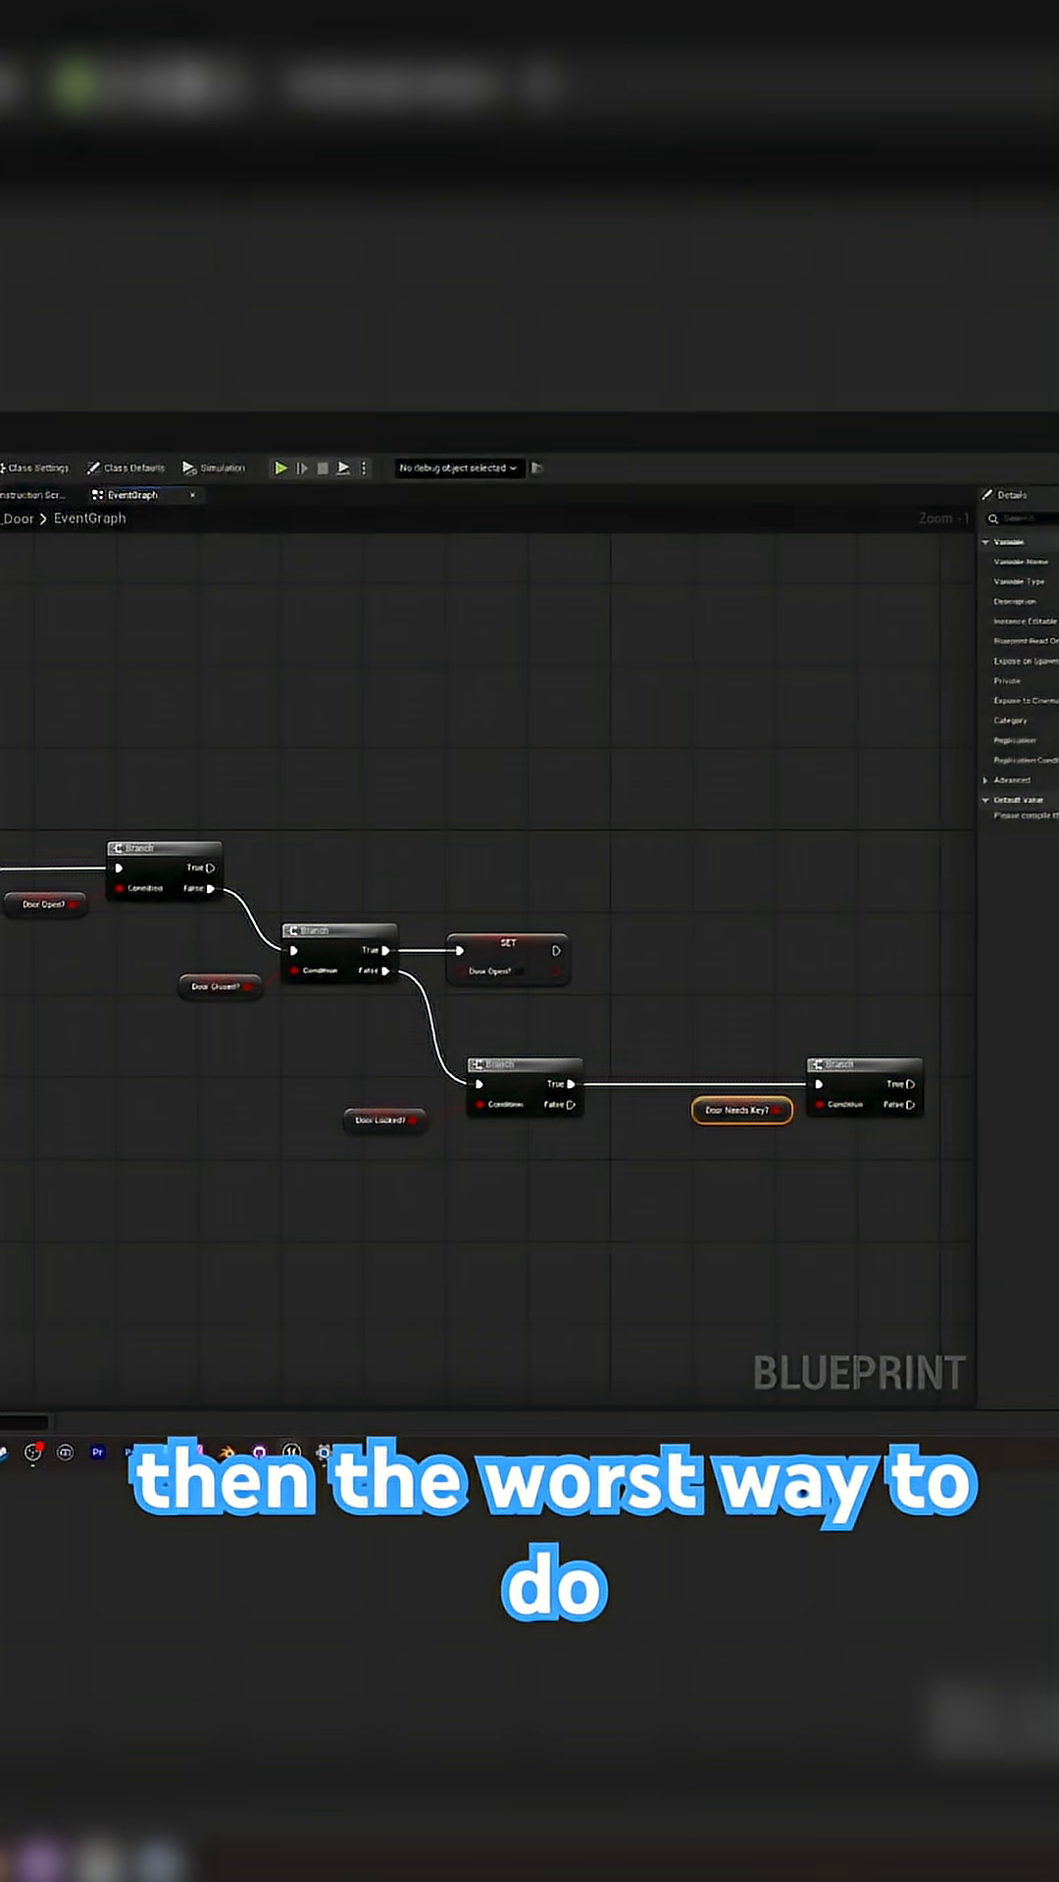
Step: Add a Gameplay Tag Container variable named Gameplay Tag Door beside the OpenDoor event
click(46, 904)
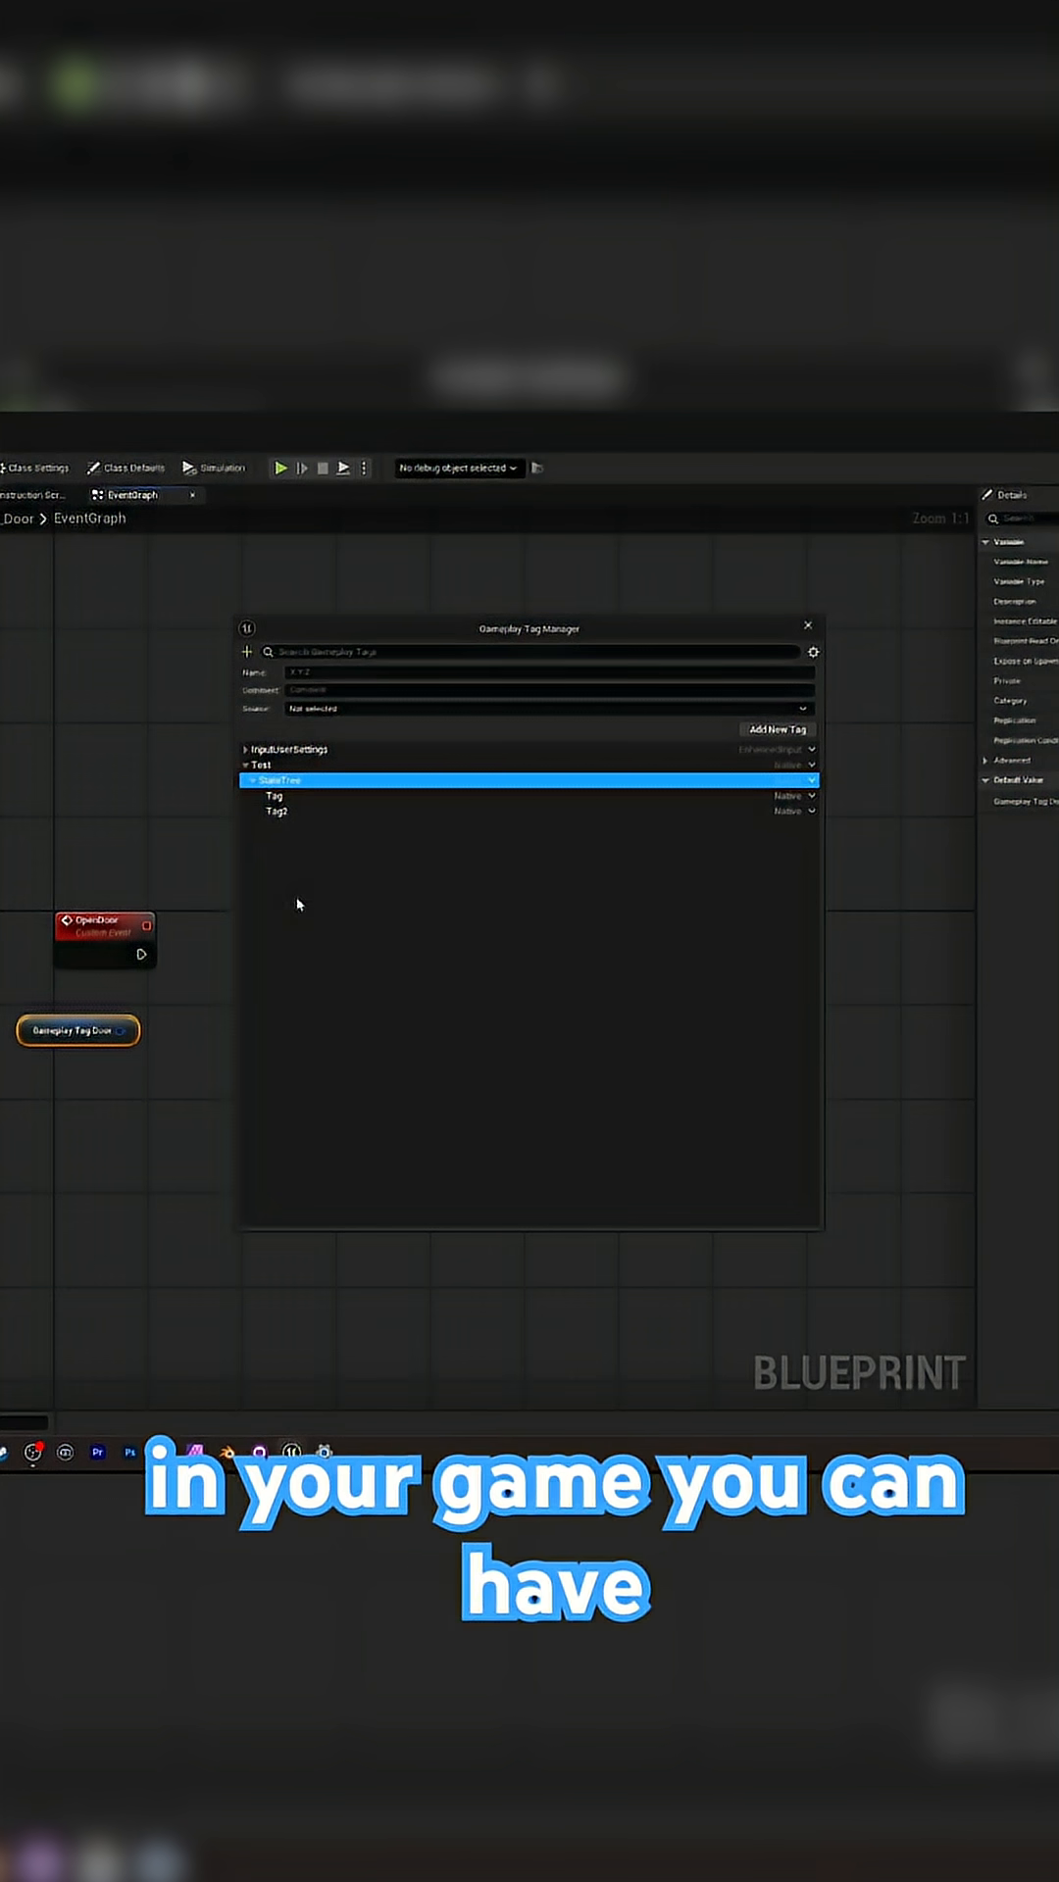
mouse_move(368, 939)
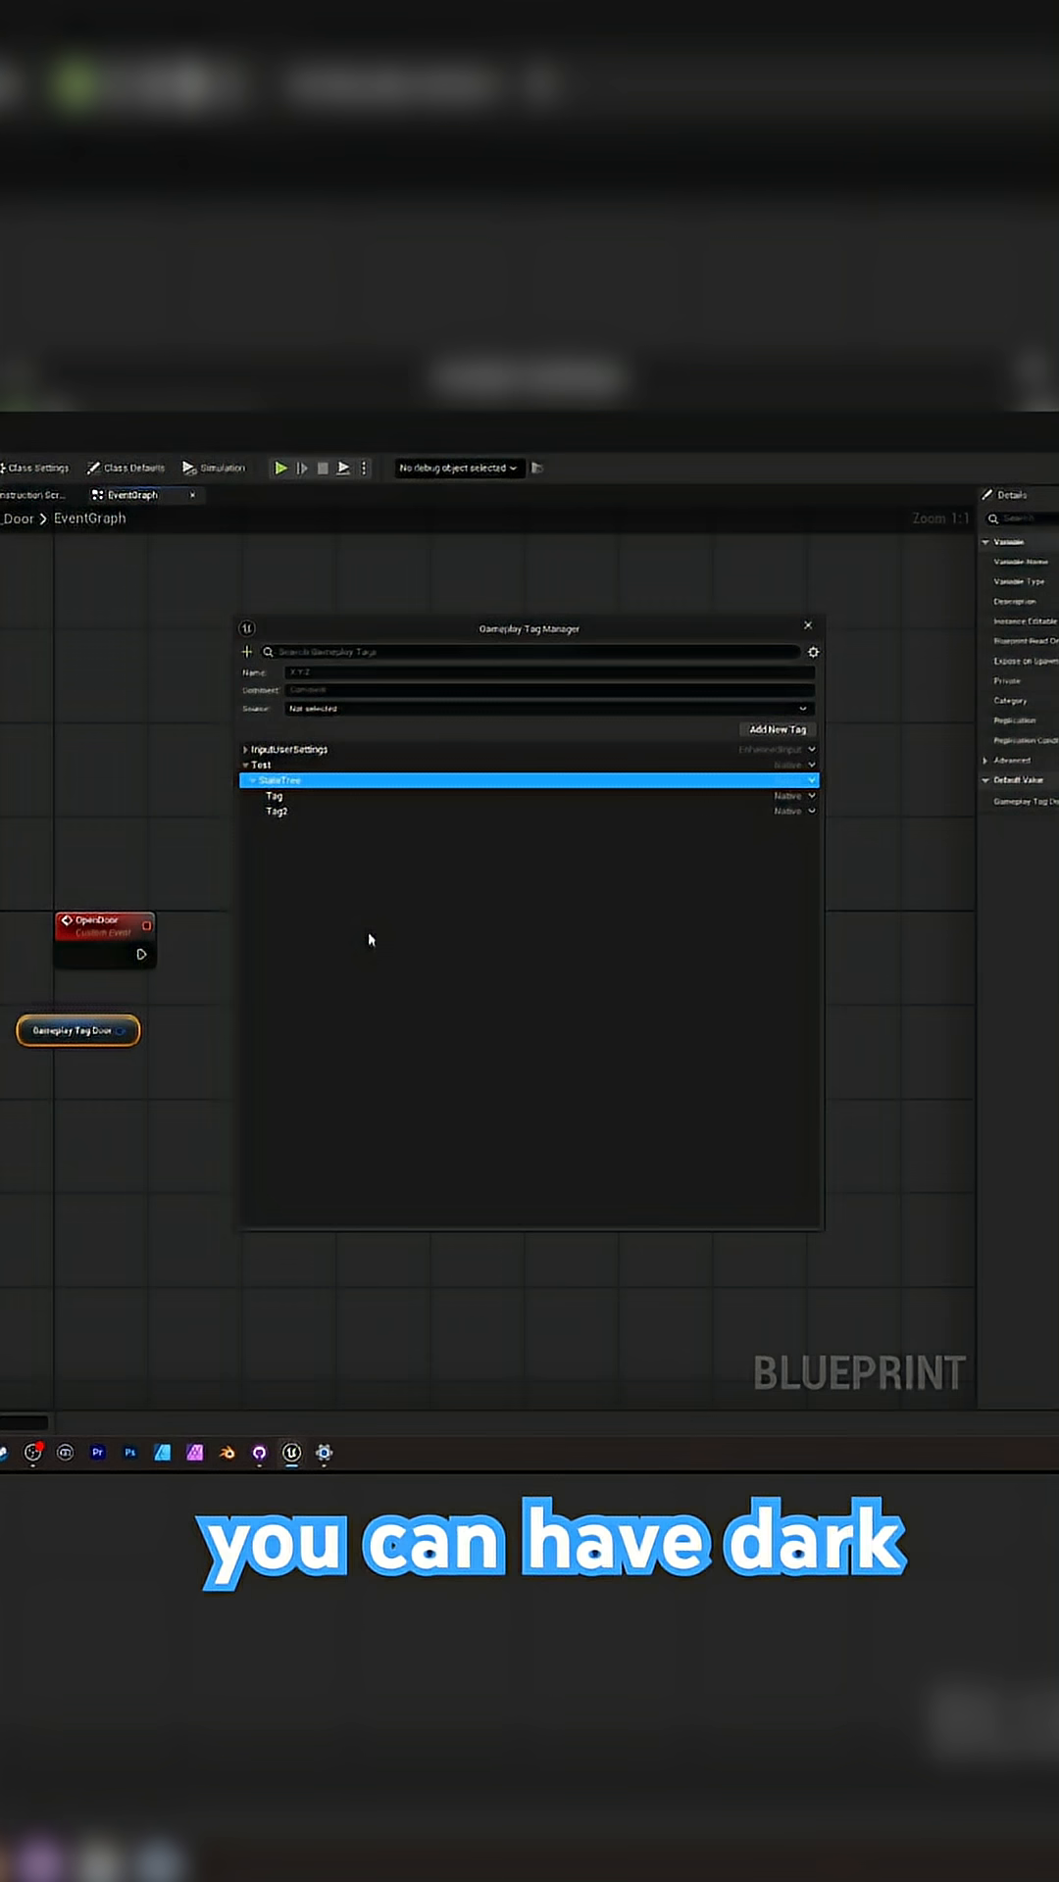